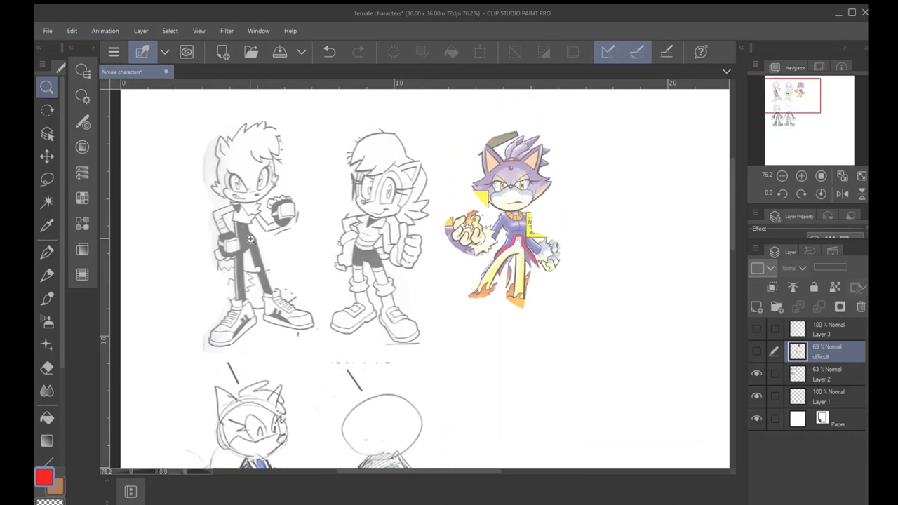
Step: Scroll down to the two lower sketches so their red torso, waist and hip outlines show
scroll("down", 3)
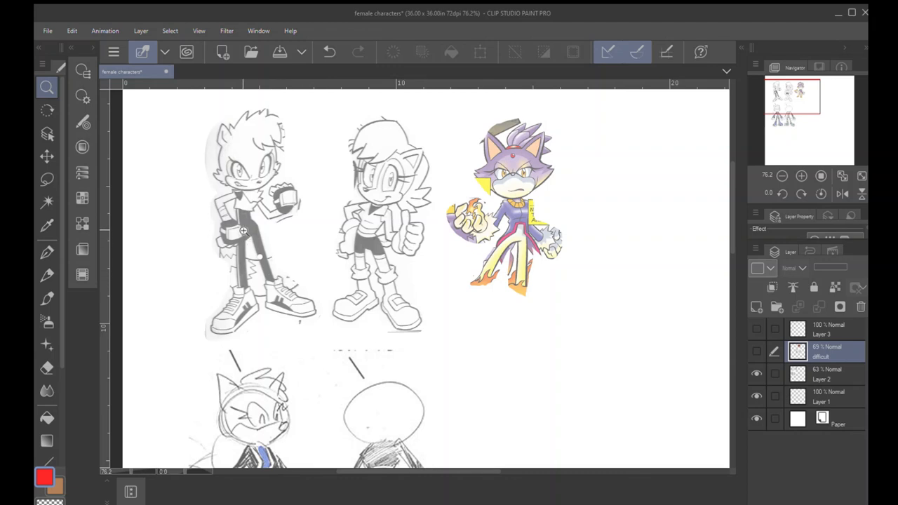
mouse_move(486, 263)
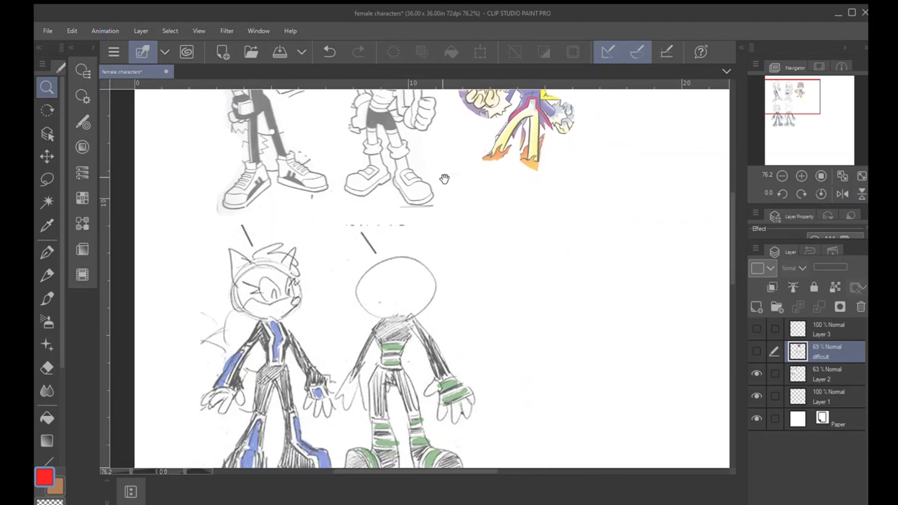
scroll("down", 3)
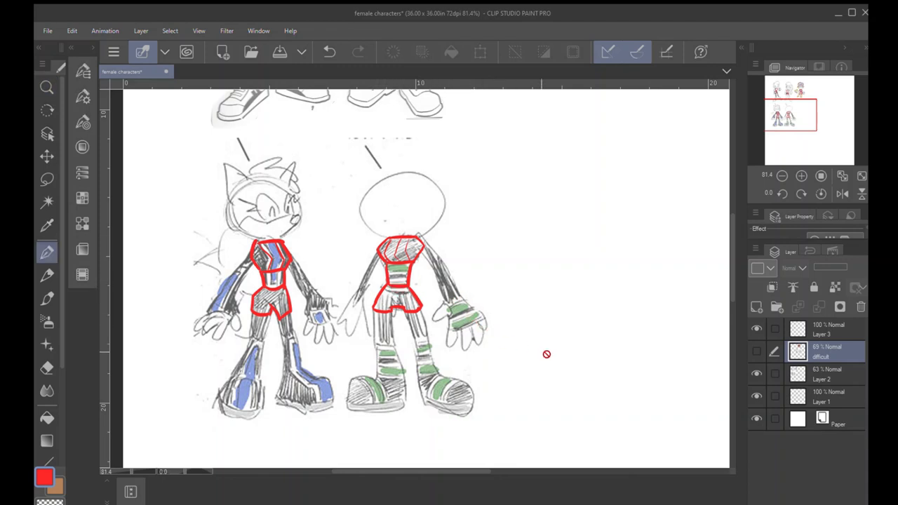
left_click(828, 329)
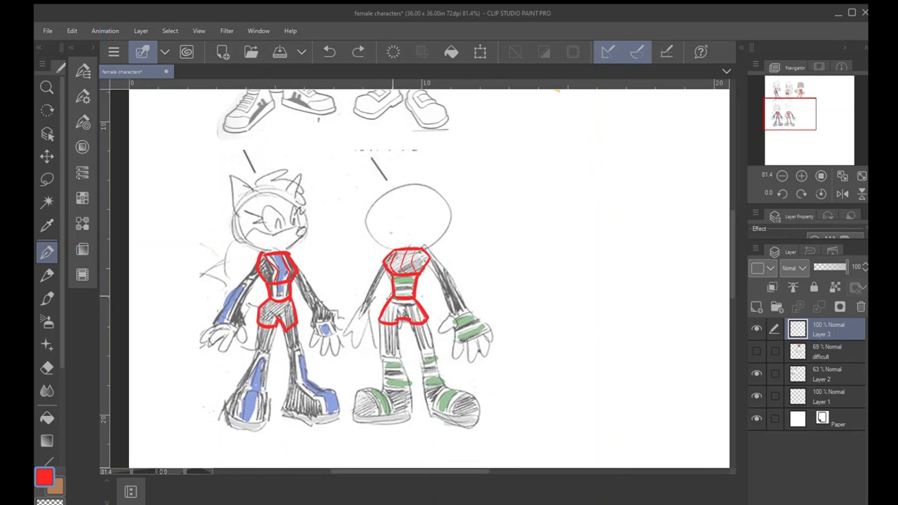
Step: Hide Layer 3, add Layer 4, and redraw red torso and hip outlines on the lower sketches
left_click_drag(396, 294, 355, 354)
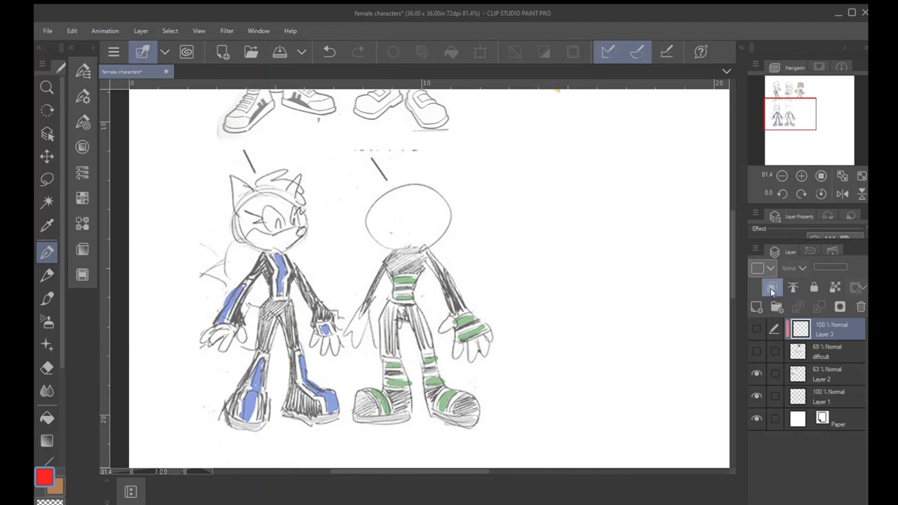
left_click(756, 307)
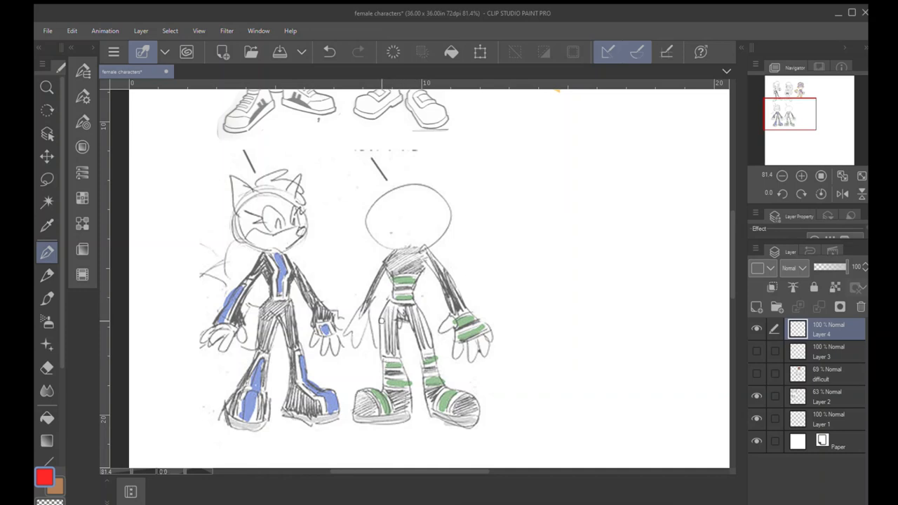
left_click(375, 321)
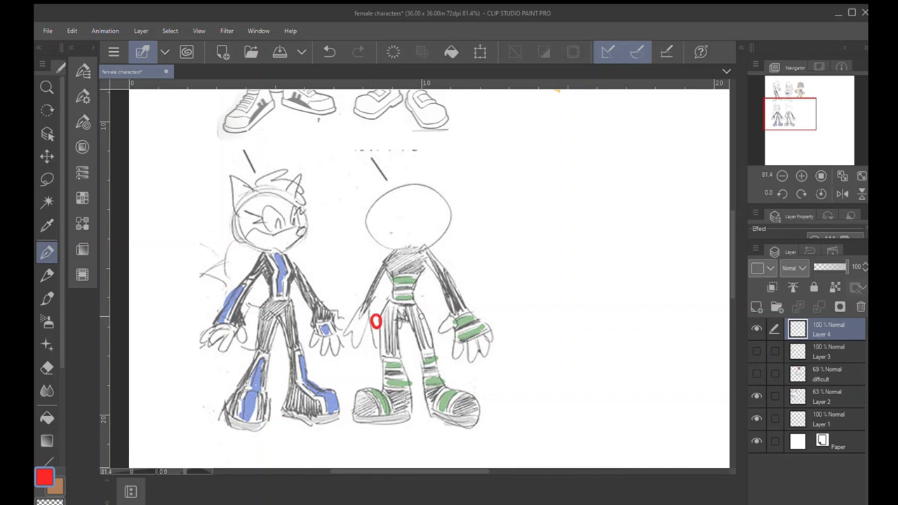
left_click_drag(390, 305, 379, 354)
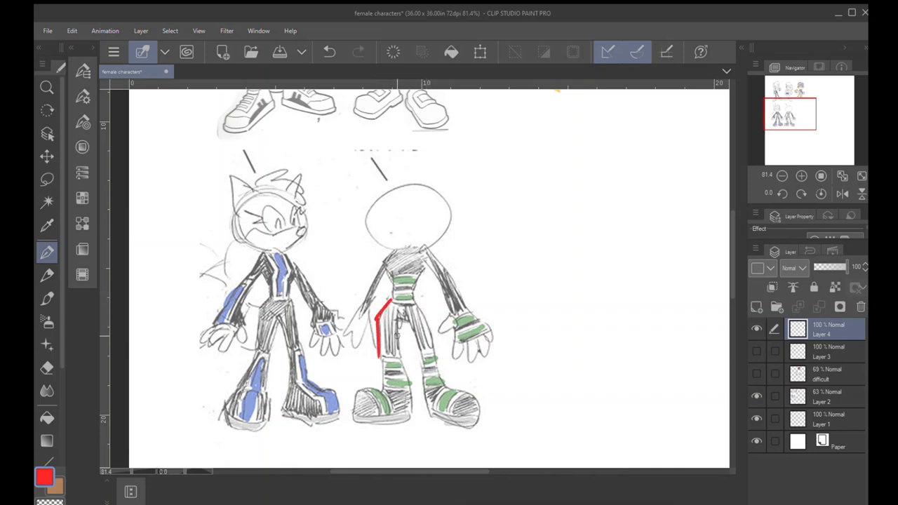
left_click_drag(382, 308, 407, 351)
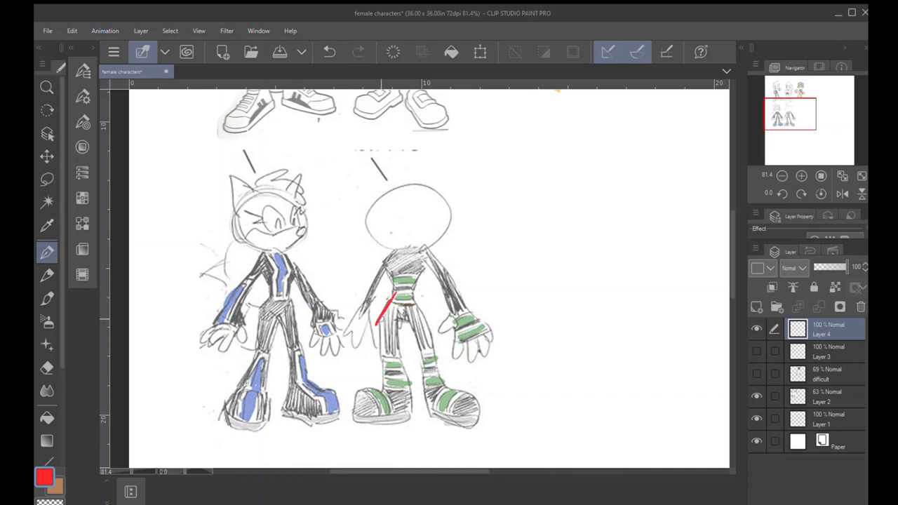
left_click_drag(382, 319, 435, 309)
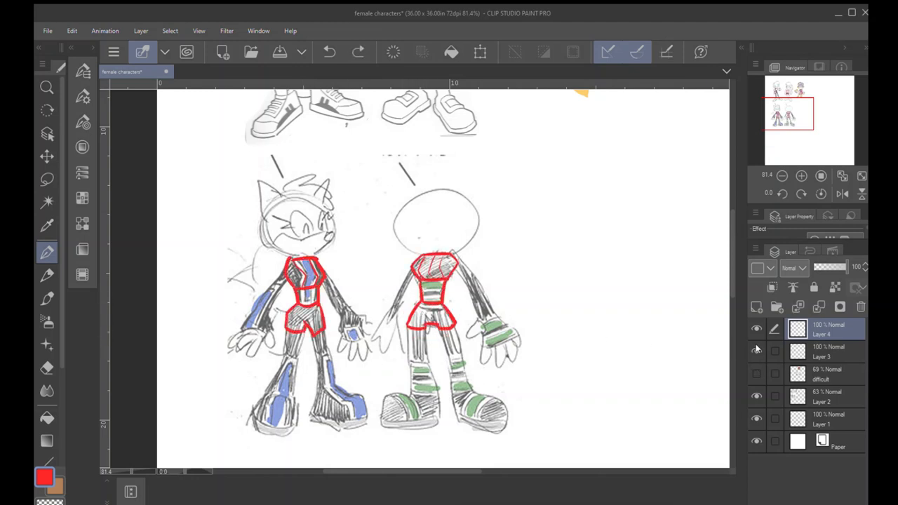
Step: Turn Layer 3's earlier red outlines back on for the top row of characters
left_click_drag(315, 238, 363, 232)
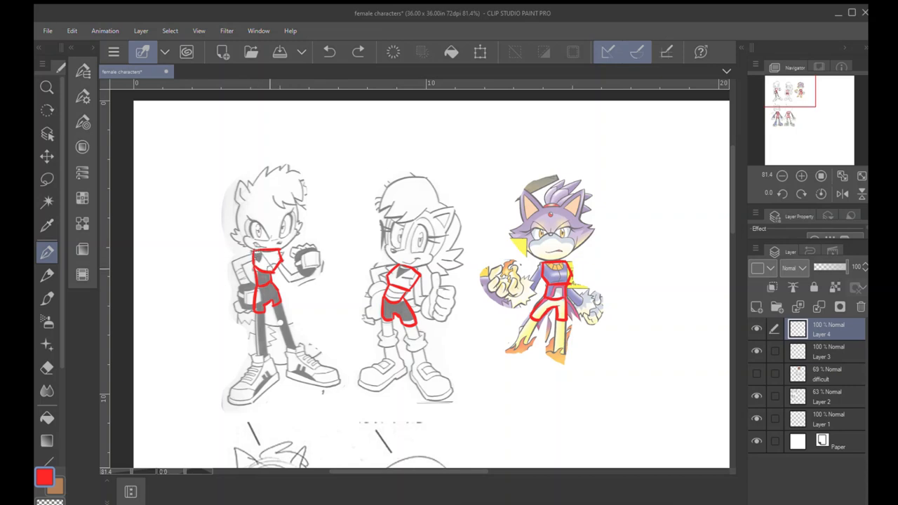
scroll("down", 3)
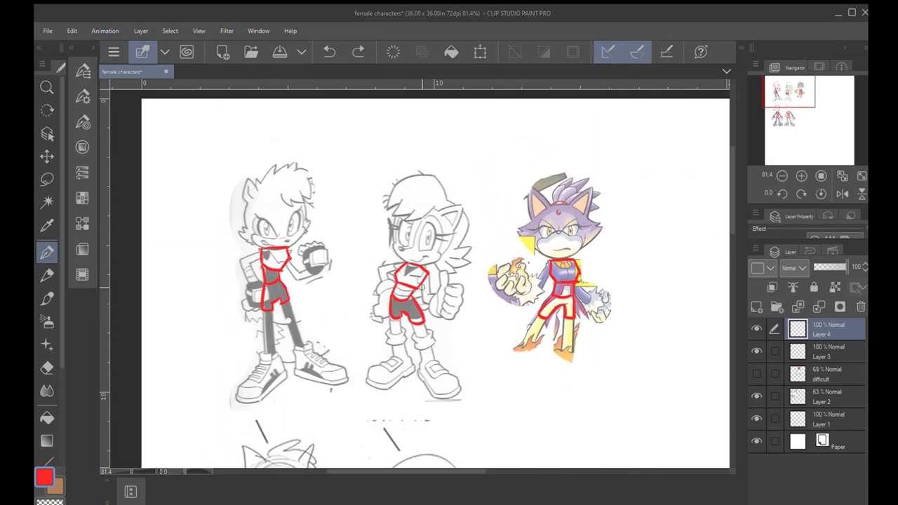
scroll("down", 3)
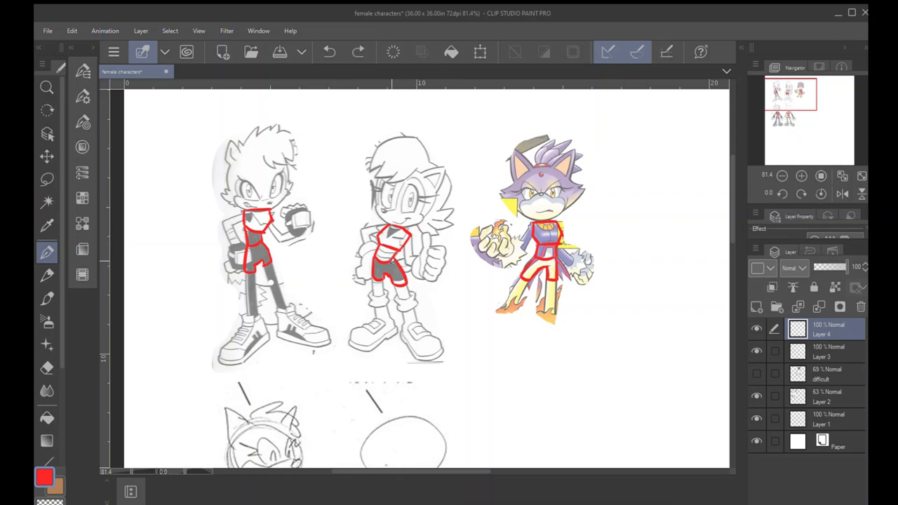
mouse_move(423, 232)
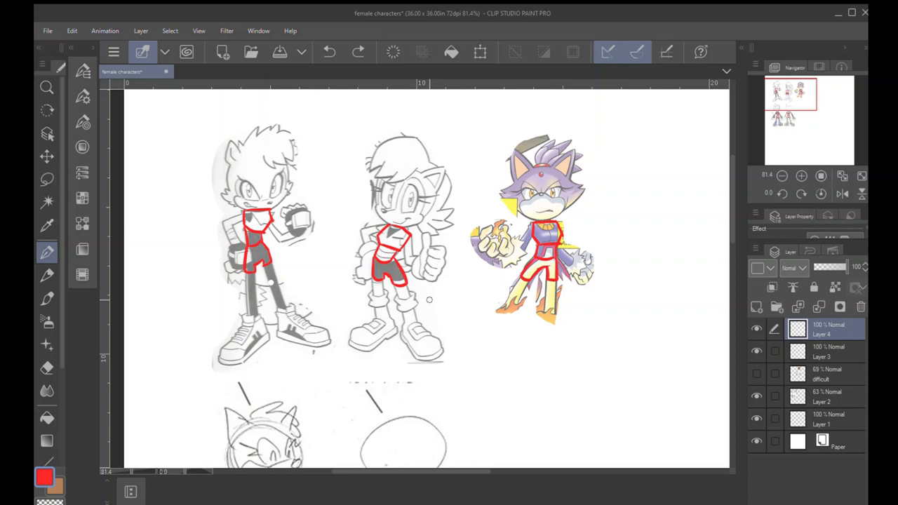
scroll("down", 3)
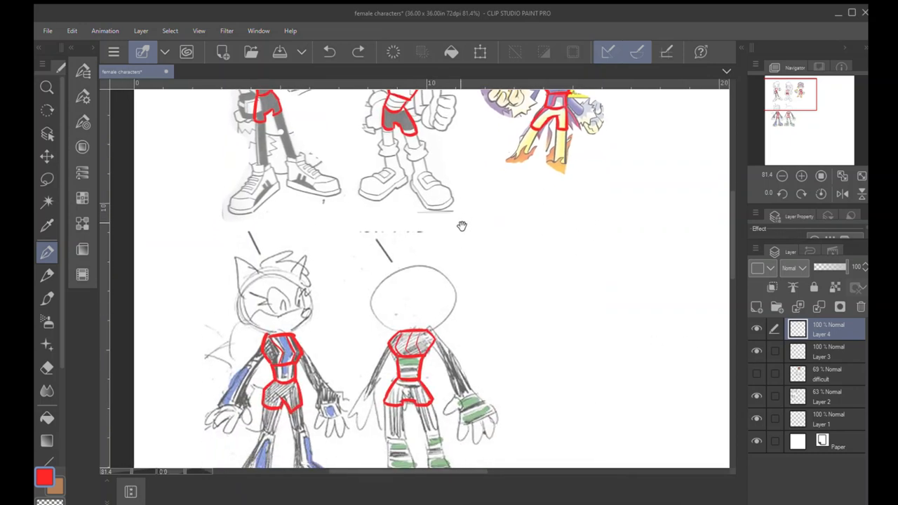
Step: Scroll down and back up to the top row of three characters
scroll("down", 3)
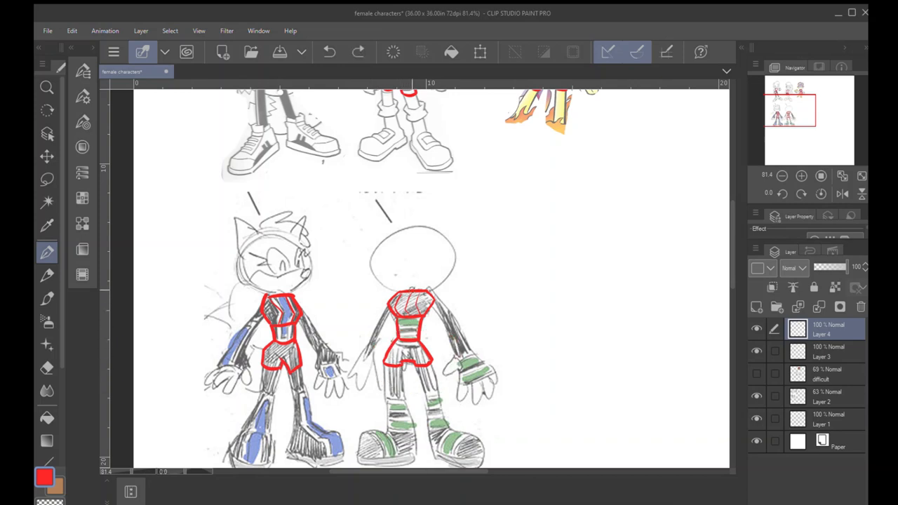
scroll("down", 3)
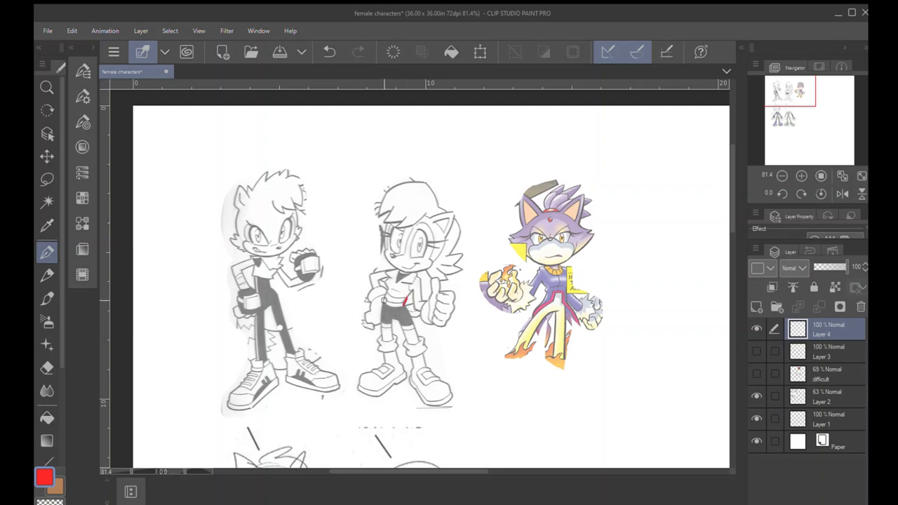
Step: Start a red hip outline stroke on the middle top-row character on Layer 4
left_click(393, 298)
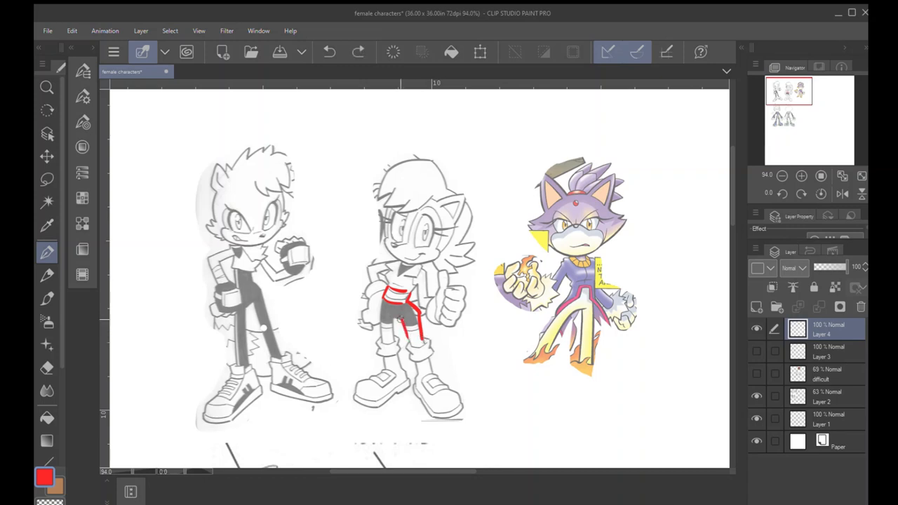
left_click_drag(384, 298, 385, 340)
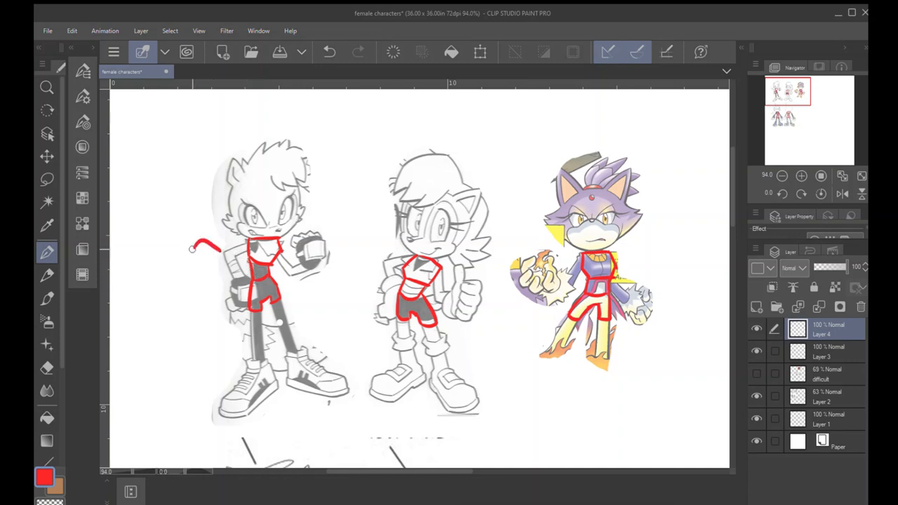
Step: Draw a red side-view body outline down to the legs beside the left sketch
left_click_drag(210, 242, 207, 284)
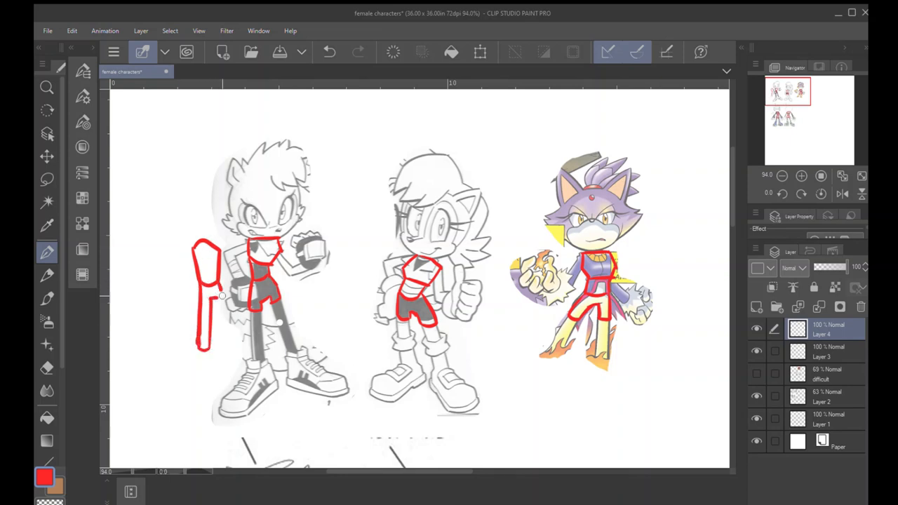
left_click_drag(203, 302, 224, 347)
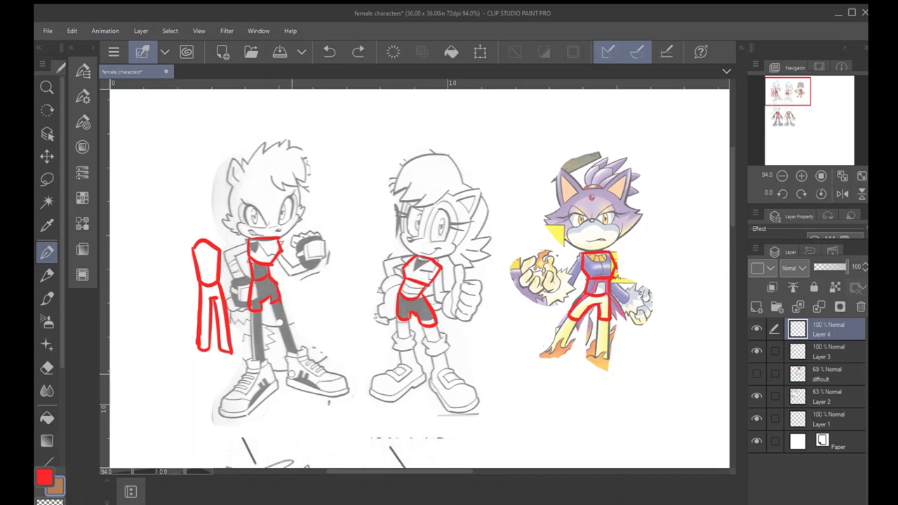
mouse_move(104, 422)
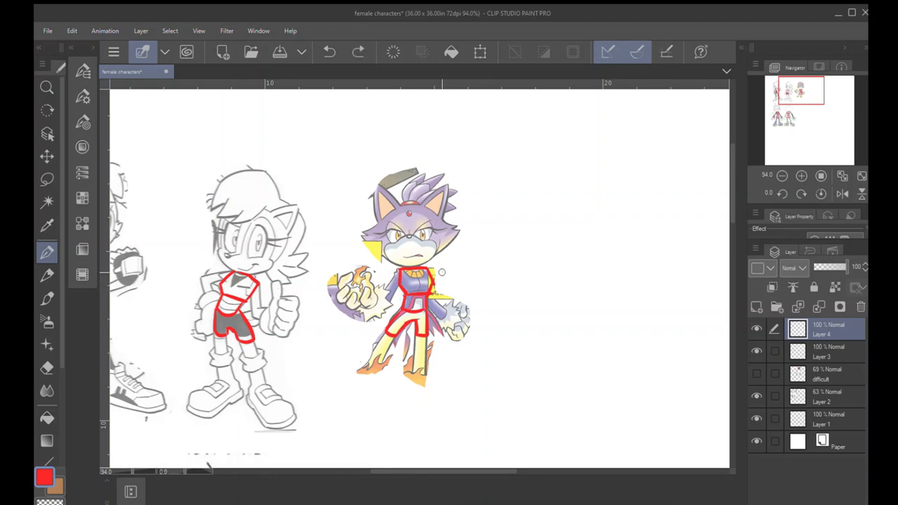
left_click_drag(442, 270, 456, 309)
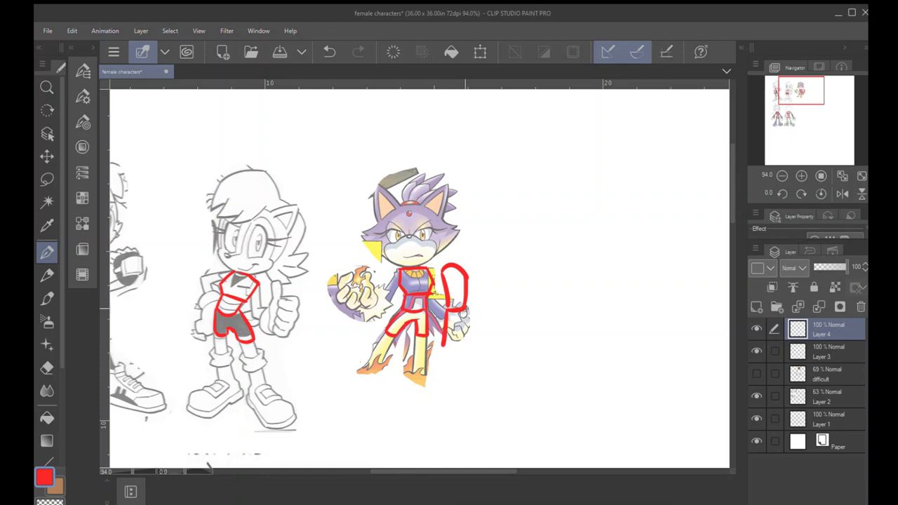
left_click_drag(460, 298, 463, 340)
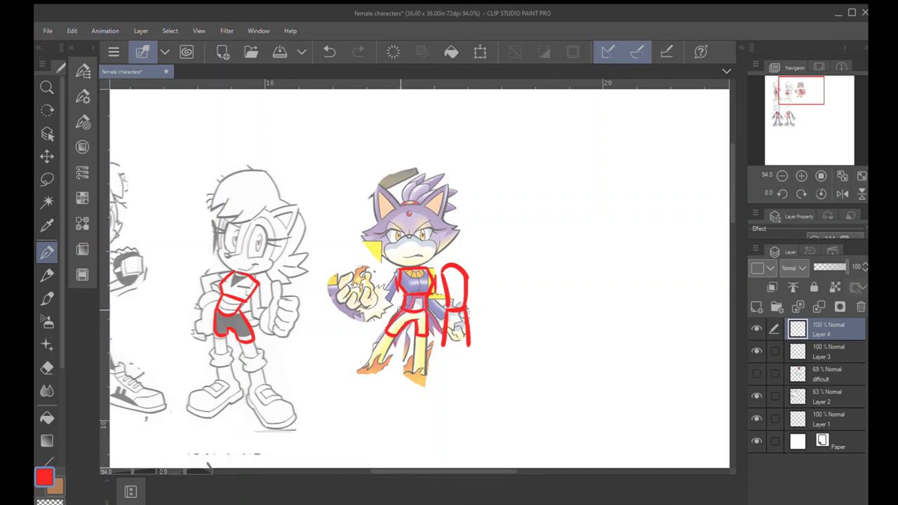
left_click_drag(404, 311, 395, 328)
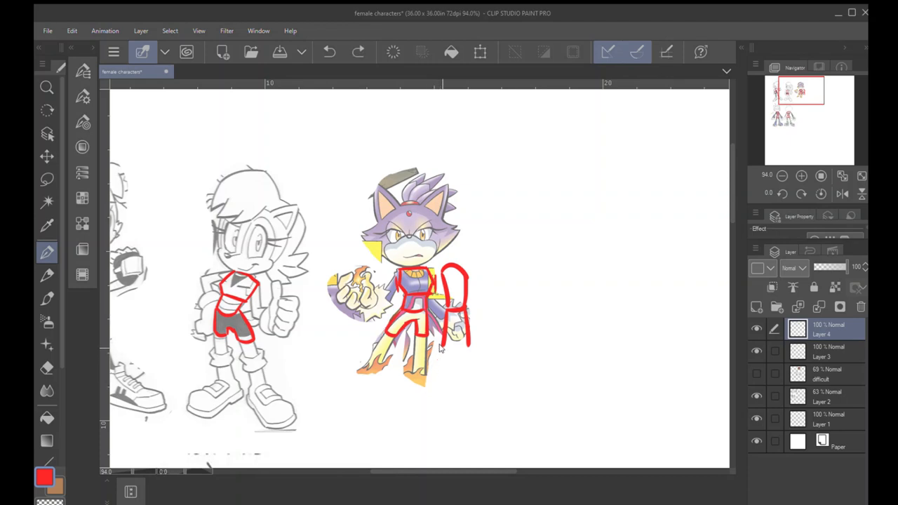
left_click(47, 179)
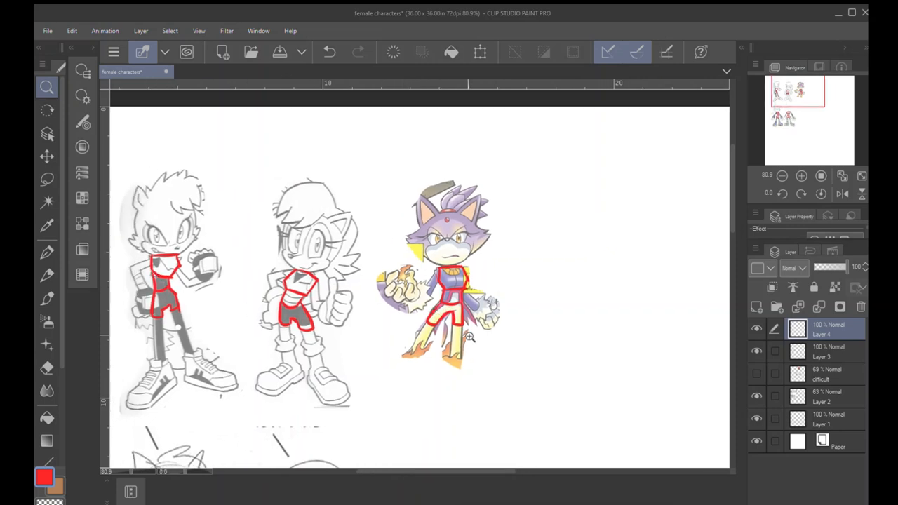
Step: Move to the hugging pair, select Layer 3 and switch to the pen tool
scroll("down", 3)
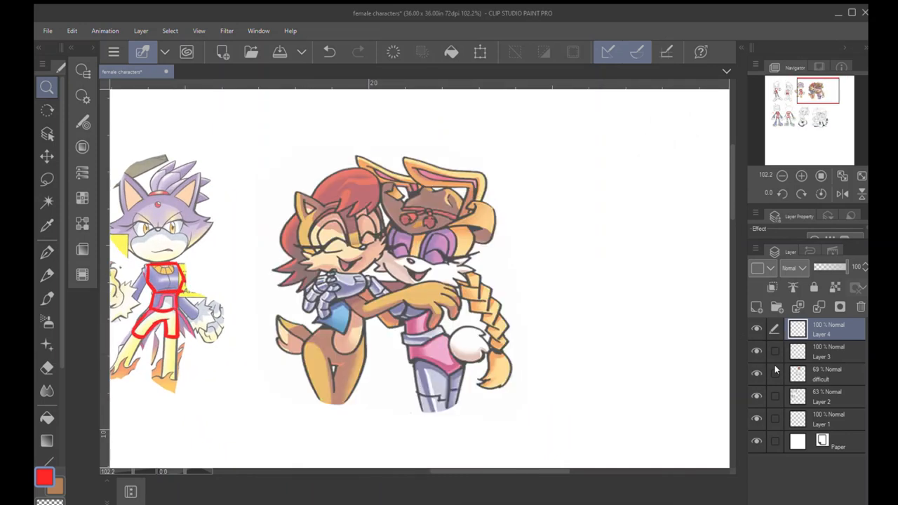
left_click(828, 350)
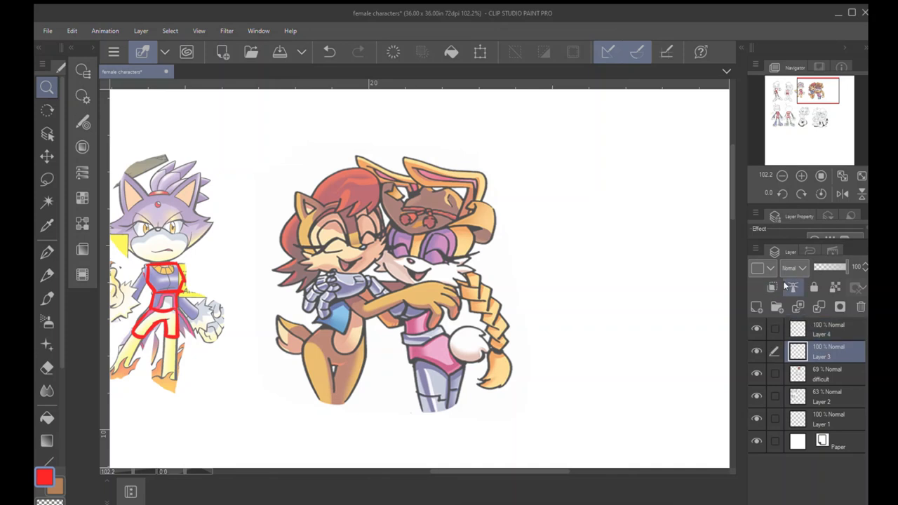
left_click(47, 253)
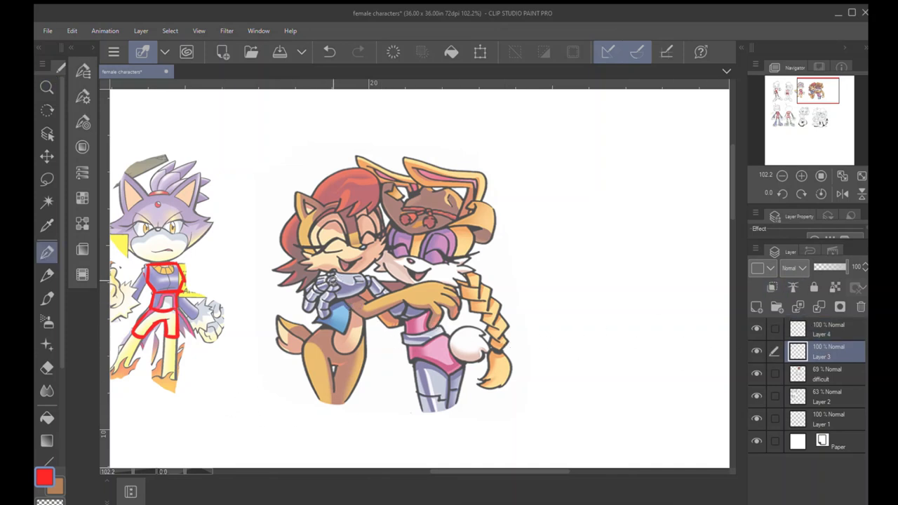
Step: Draw the chipmunk's red chest, waist, hip and thigh outlines, with a quick eraser touch-up
left_click_drag(329, 281, 361, 281)
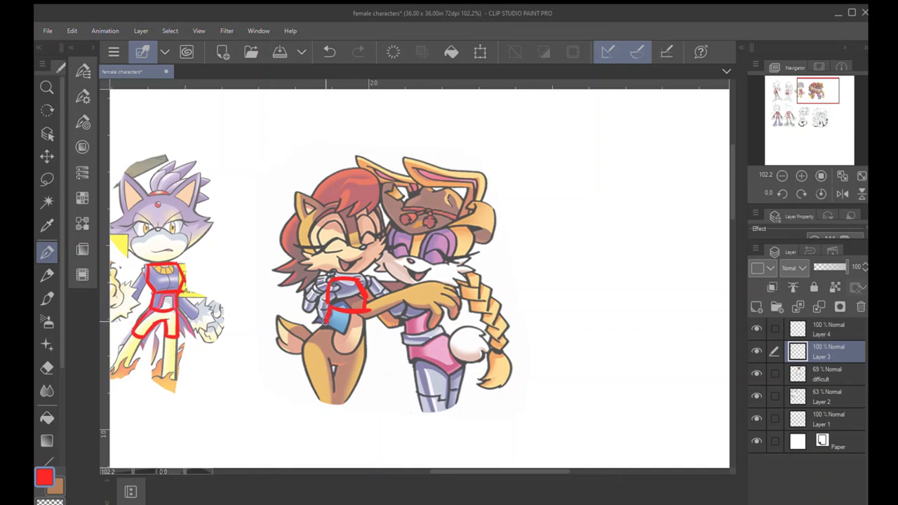
left_click_drag(326, 323, 361, 333)
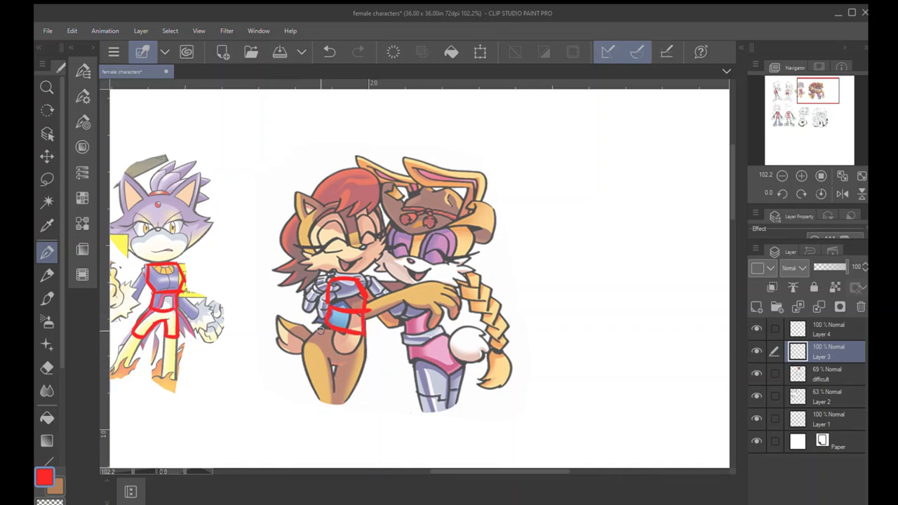
left_click_drag(326, 323, 316, 385)
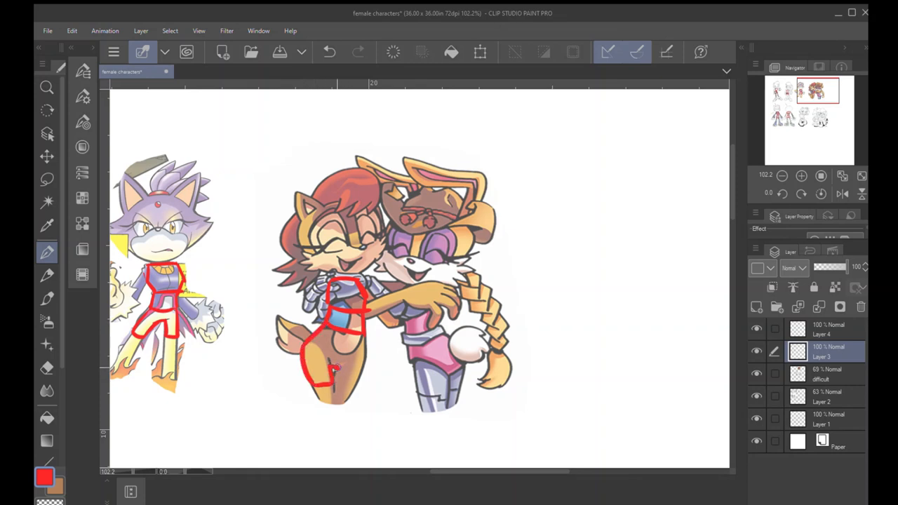
left_click_drag(343, 344, 354, 378)
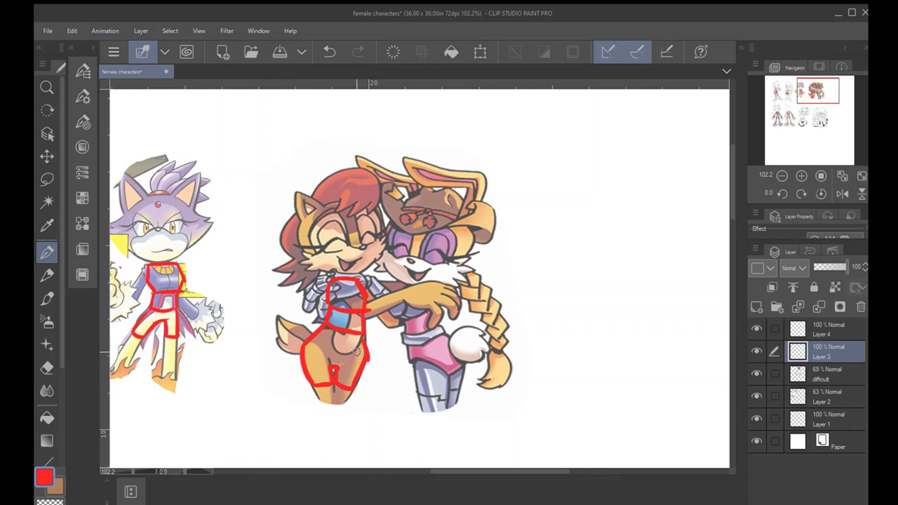
left_click(361, 344)
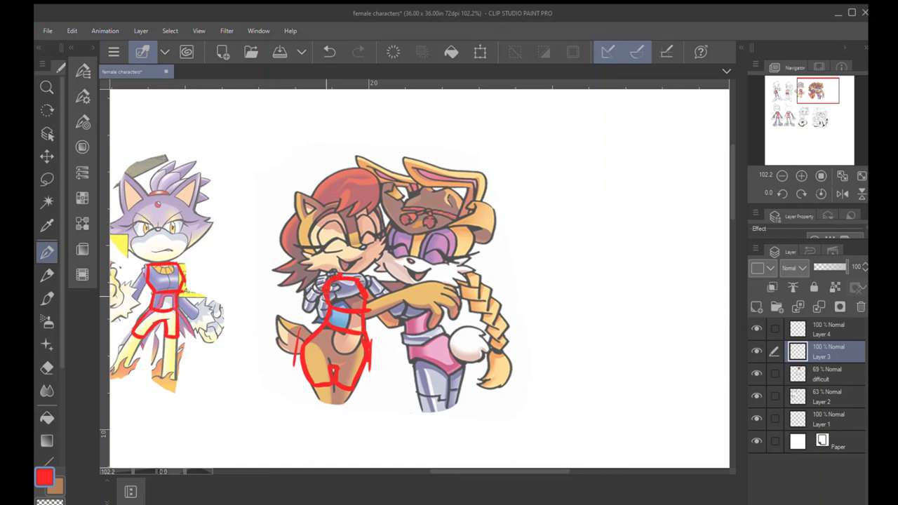
left_click(47, 367)
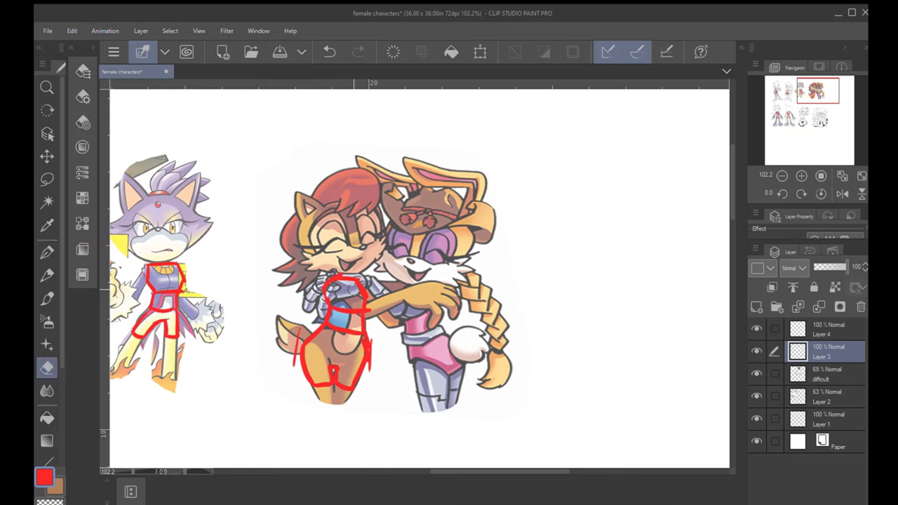
left_click(46, 253)
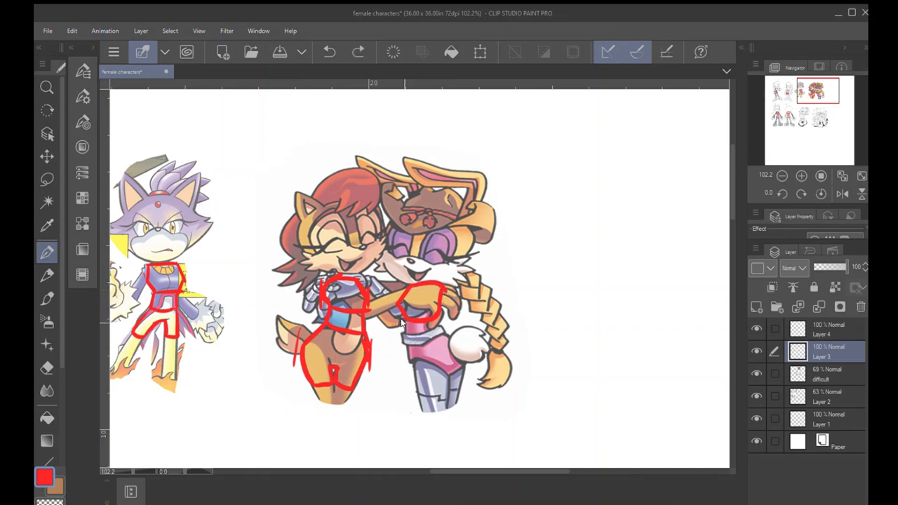
Step: Outline the rabbit's waist, hips and lower body in red
left_click_drag(399, 324, 438, 328)
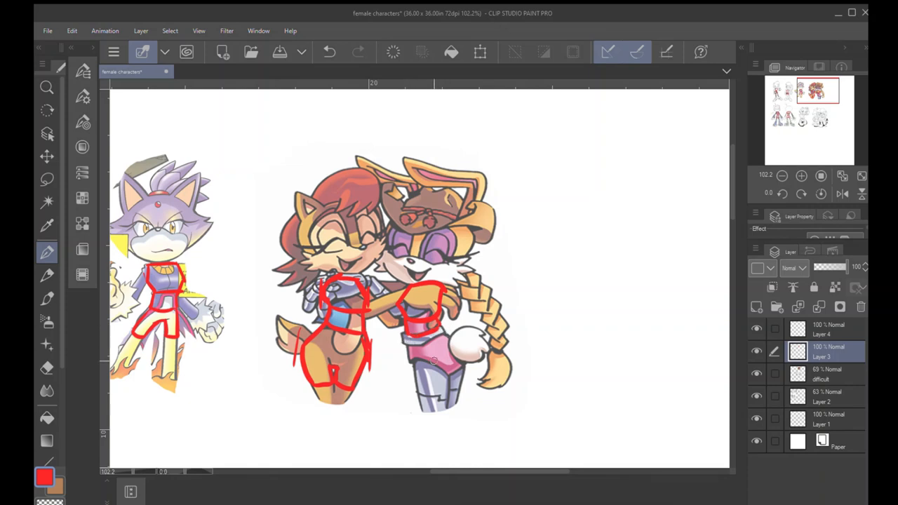
left_click_drag(414, 337, 421, 396)
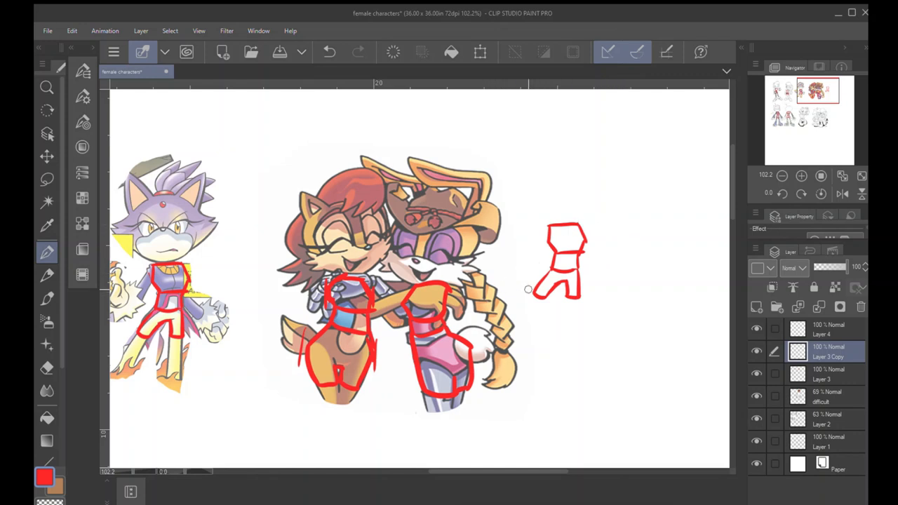
Step: Draw a red side-view torso diagram with a round head right of the hugging pair
left_click_drag(547, 168, 589, 239)
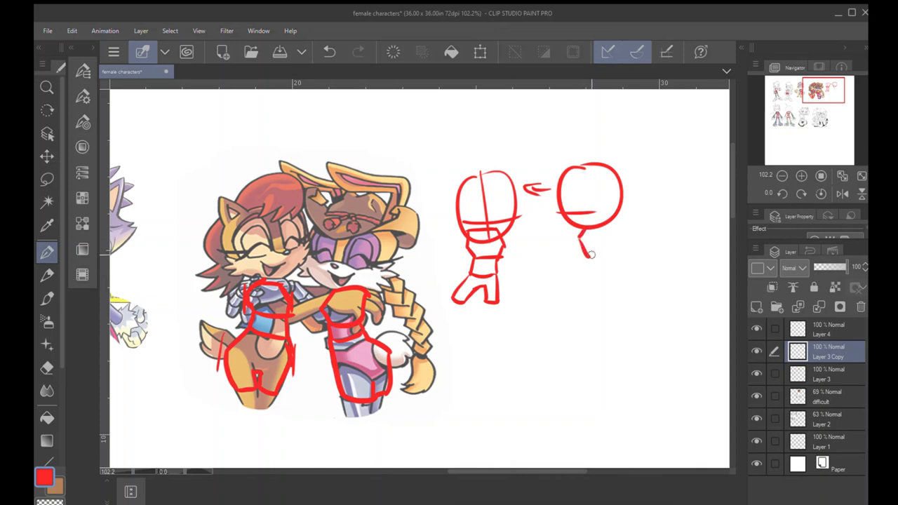
Step: Add a neck, torso, hips and legs under the second red head circle
left_click_drag(600, 225, 590, 256)
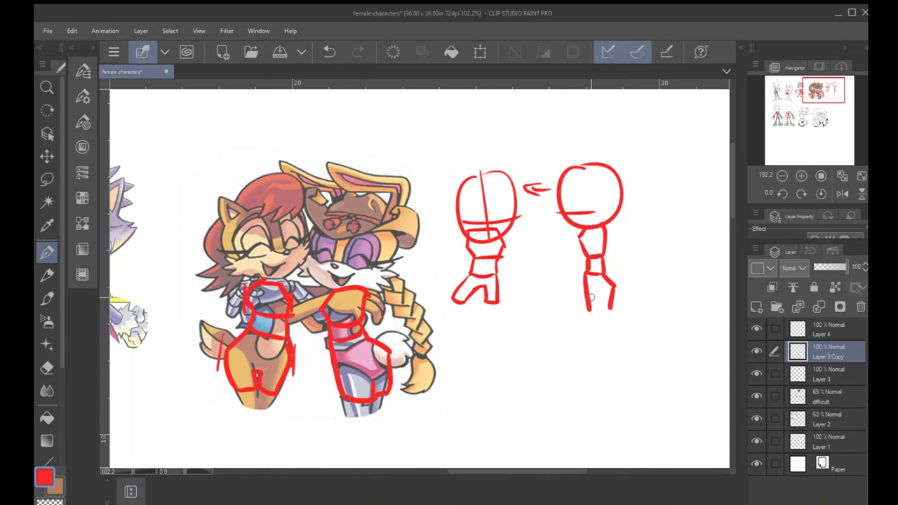
left_click_drag(591, 274, 609, 320)
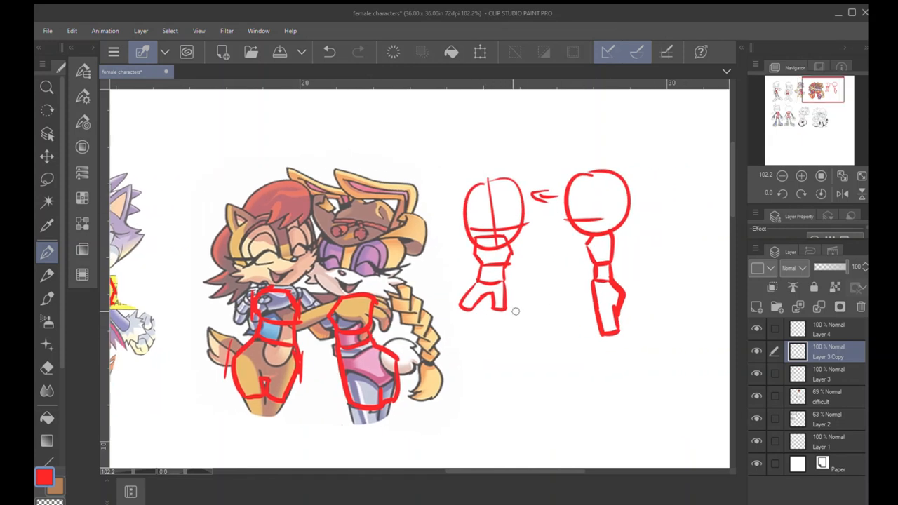
left_click_drag(491, 120, 519, 393)
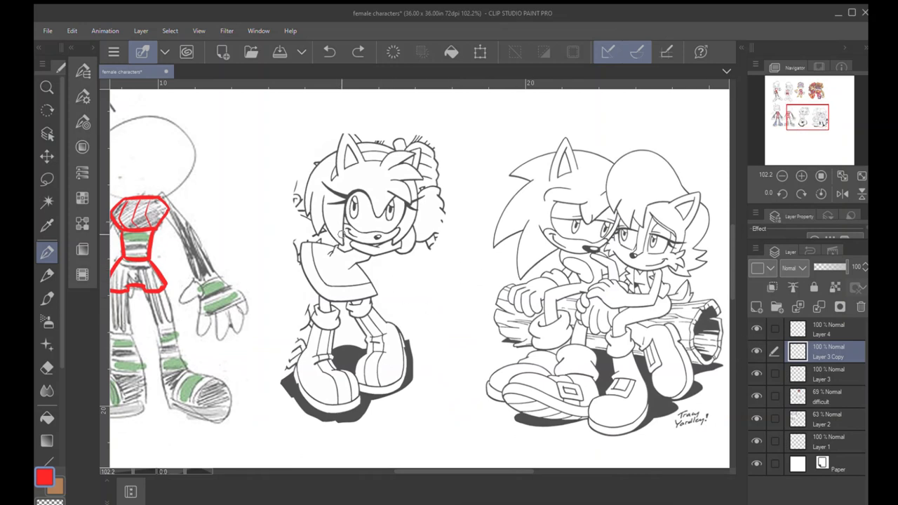
Step: Sketch the red upper-chest outline across the hedgehog girl's torso
left_click(337, 237)
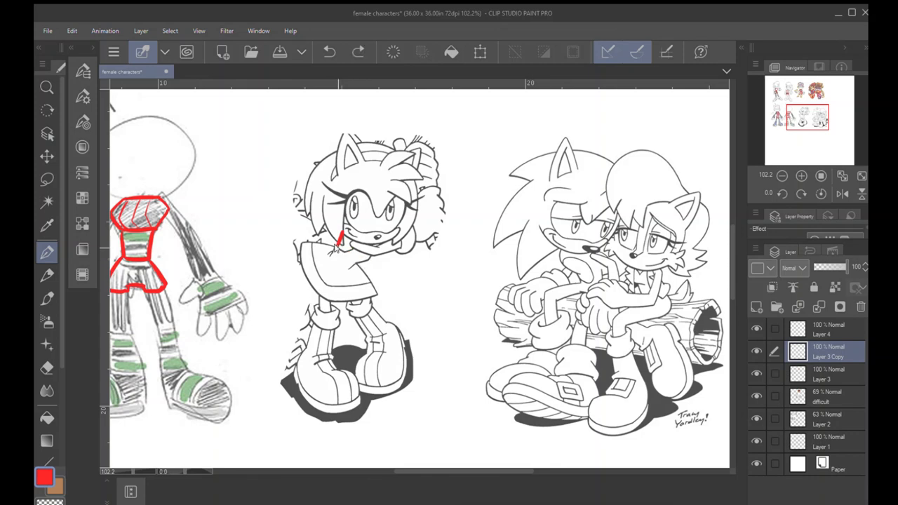
left_click_drag(336, 238, 376, 249)
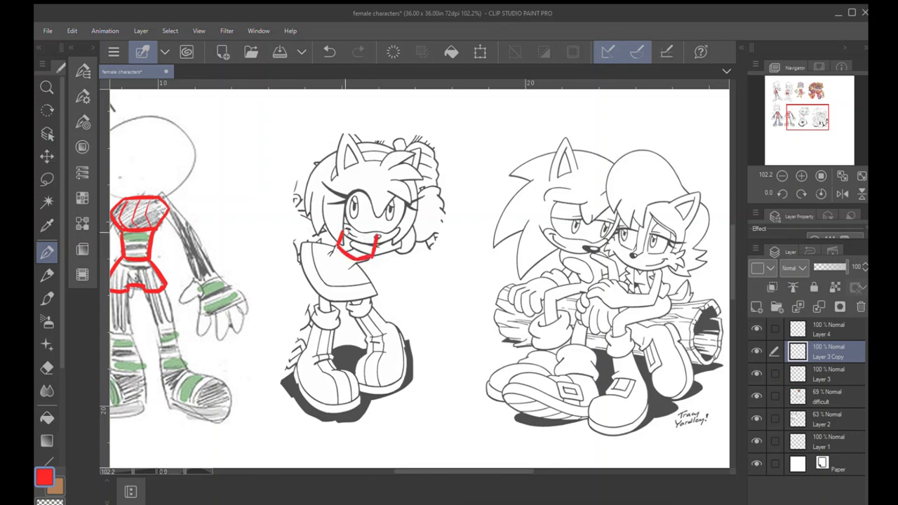
left_click_drag(343, 239, 379, 242)
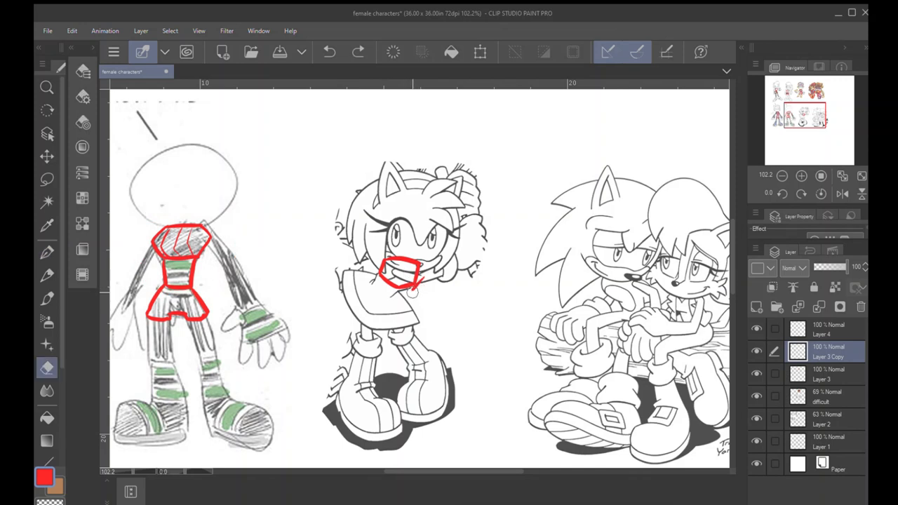
Step: After erasing a stray stroke, redraw the red ribcage shape and trace her side toward the waist
left_click(47, 252)
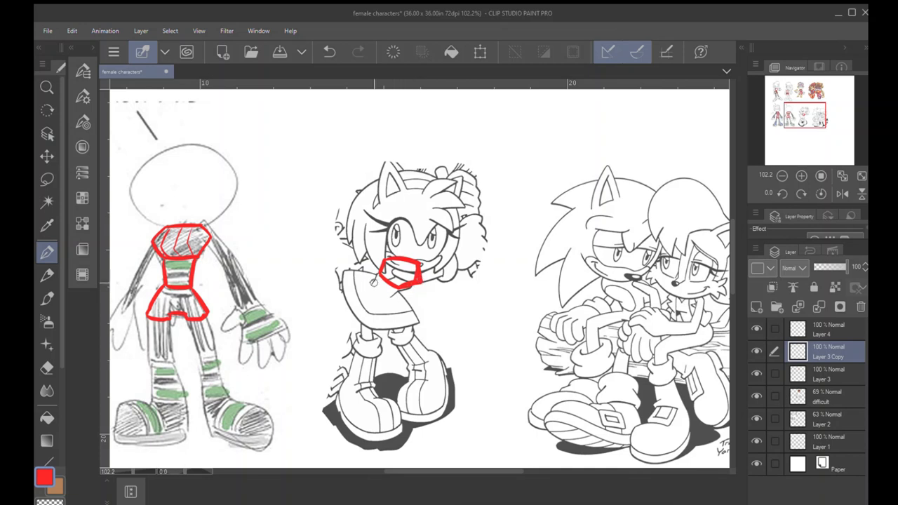
left_click_drag(414, 277, 389, 294)
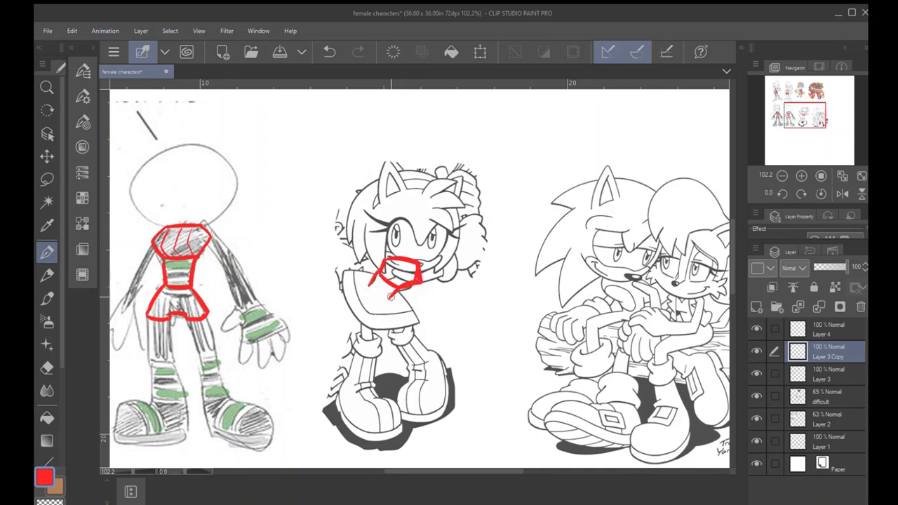
left_click_drag(393, 295, 435, 279)
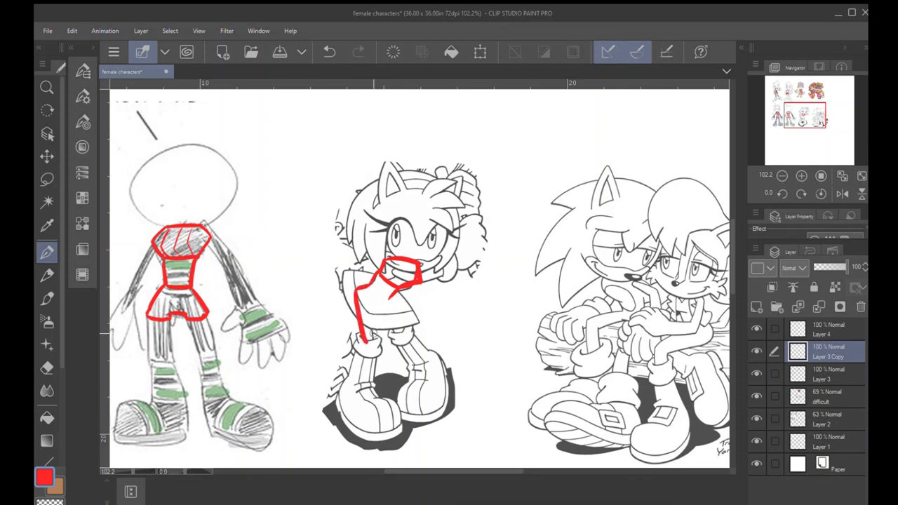
left_click_drag(372, 301, 369, 336)
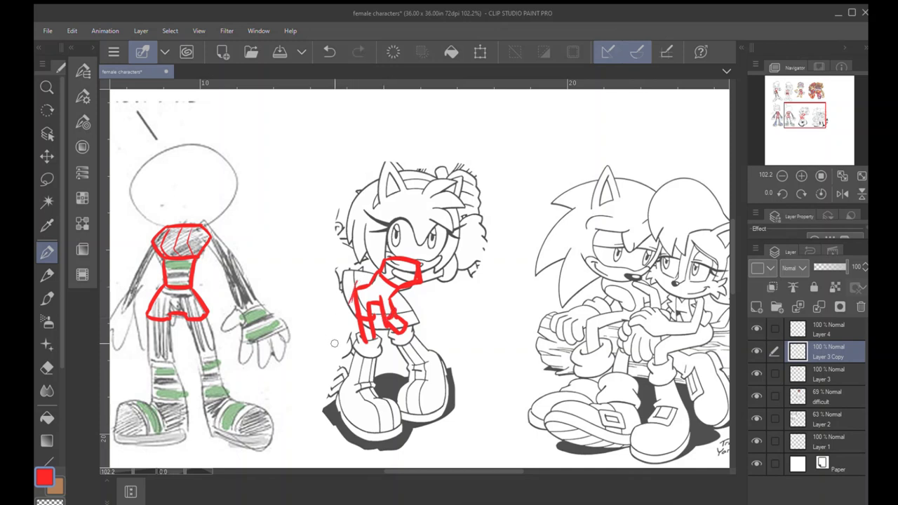
mouse_move(346, 314)
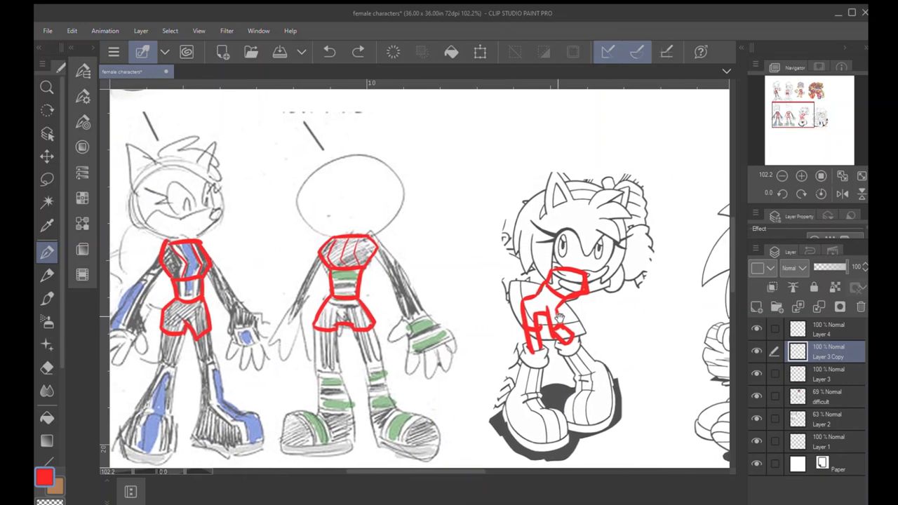
scroll("right", 3)
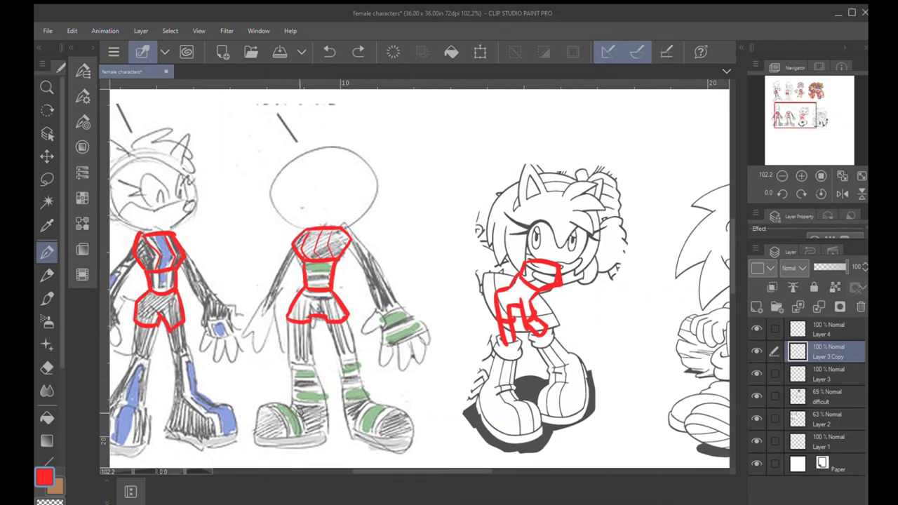
scroll("right", 3)
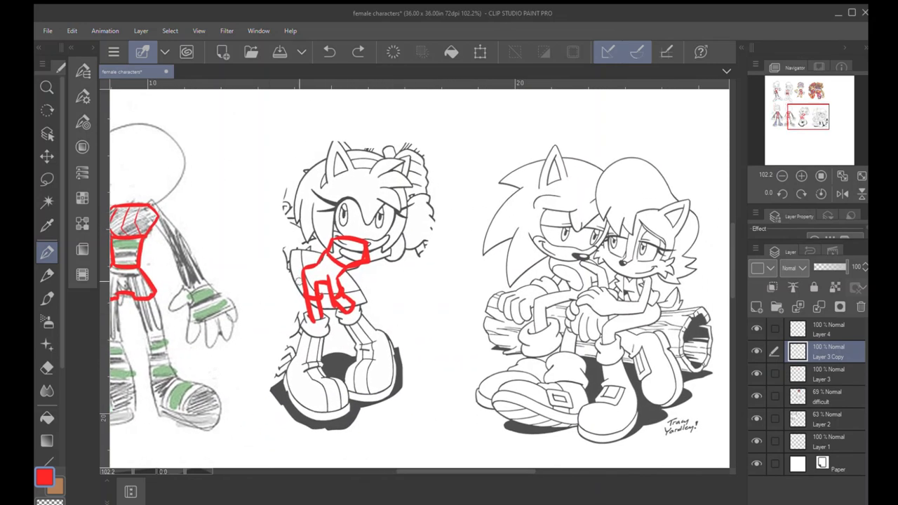
scroll("right", 3)
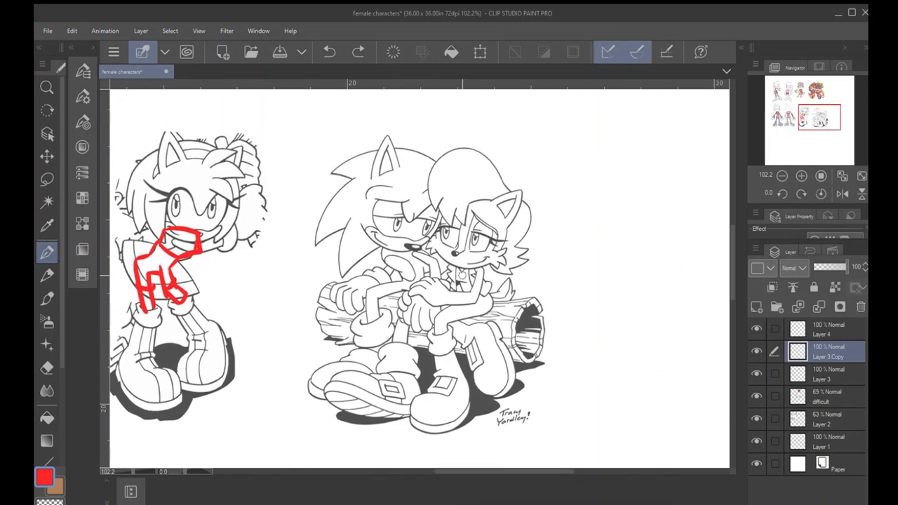
Step: Draw the seated girl's red neckline and chest outline, extending a stroke down to her waist
left_click_drag(452, 263, 463, 284)
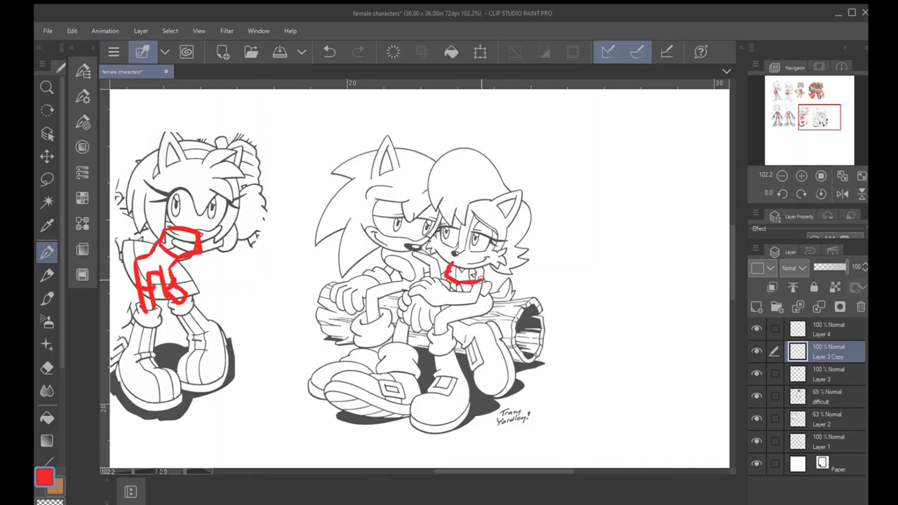
left_click_drag(456, 265, 477, 281)
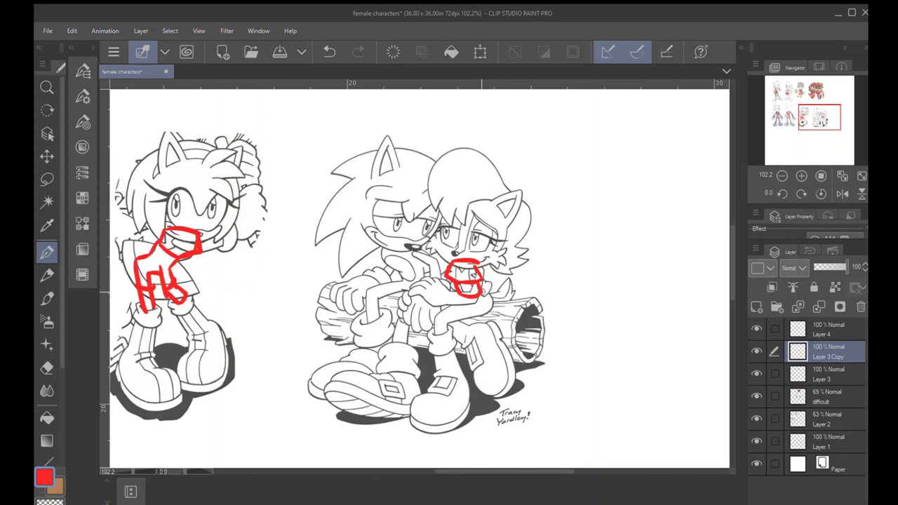
left_click_drag(474, 287, 477, 319)
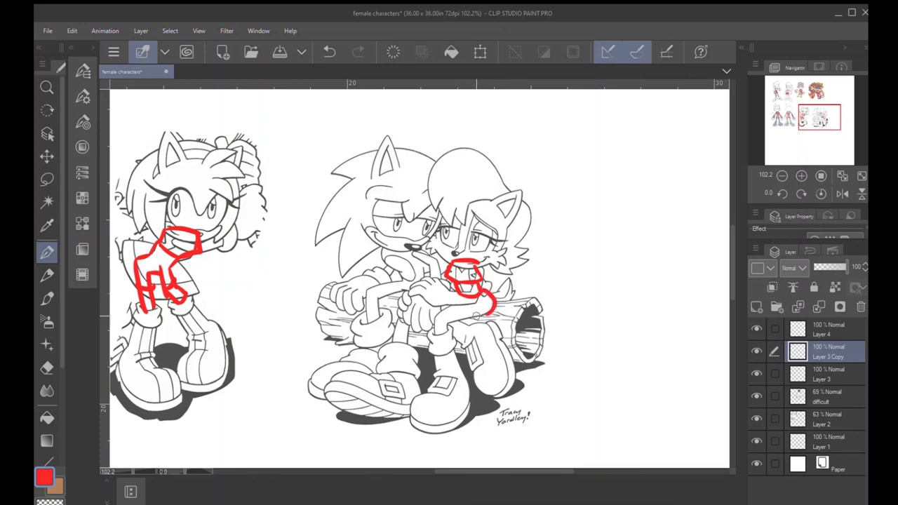